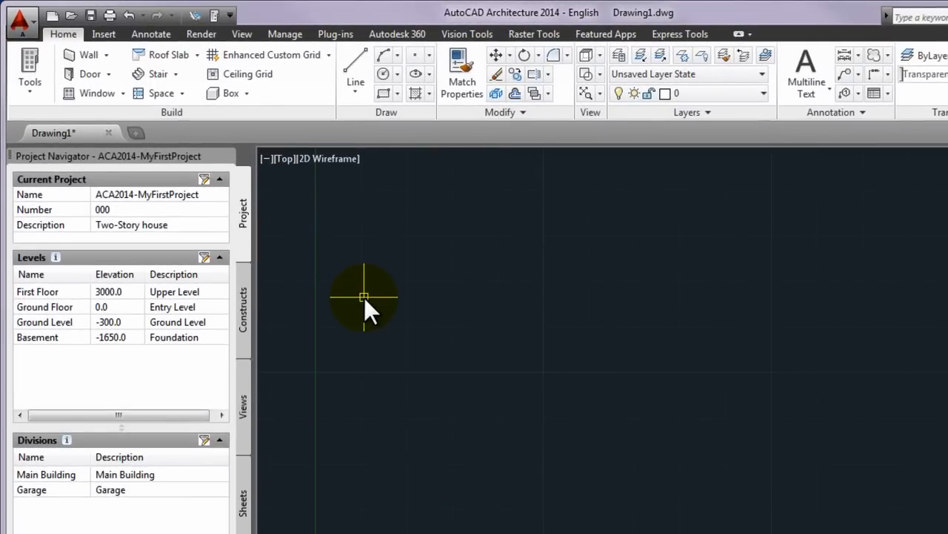
Switch the Project Navigator to the Constructs view showing Constructs and Elements folders
left_click(243, 310)
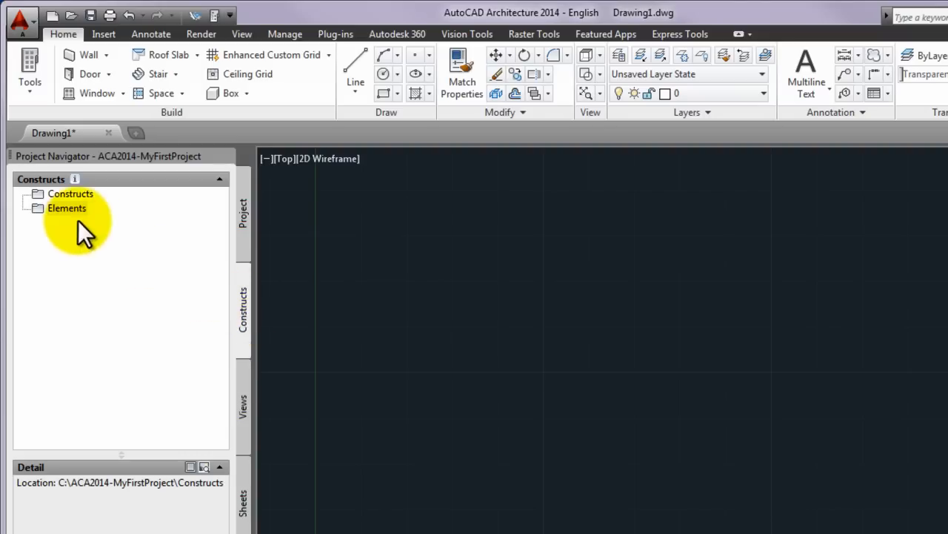
Create a new element named ColumnGrid in the Elements folder
right_click(67, 207)
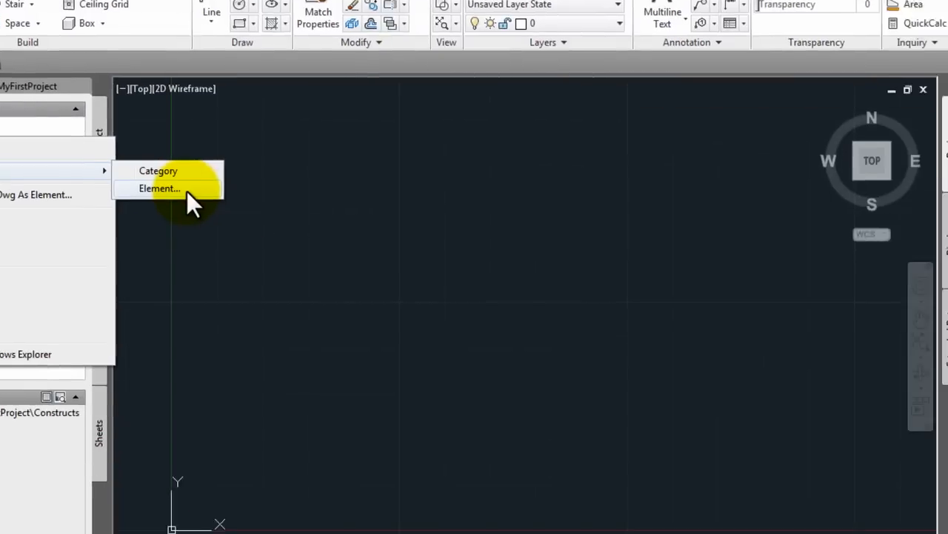
left_click(159, 189)
type("ColumnG")
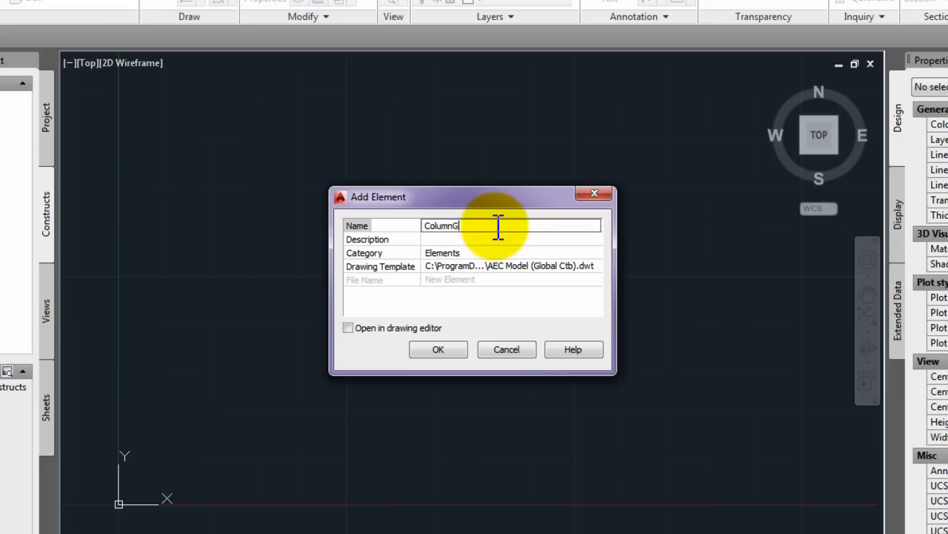
type("rid")
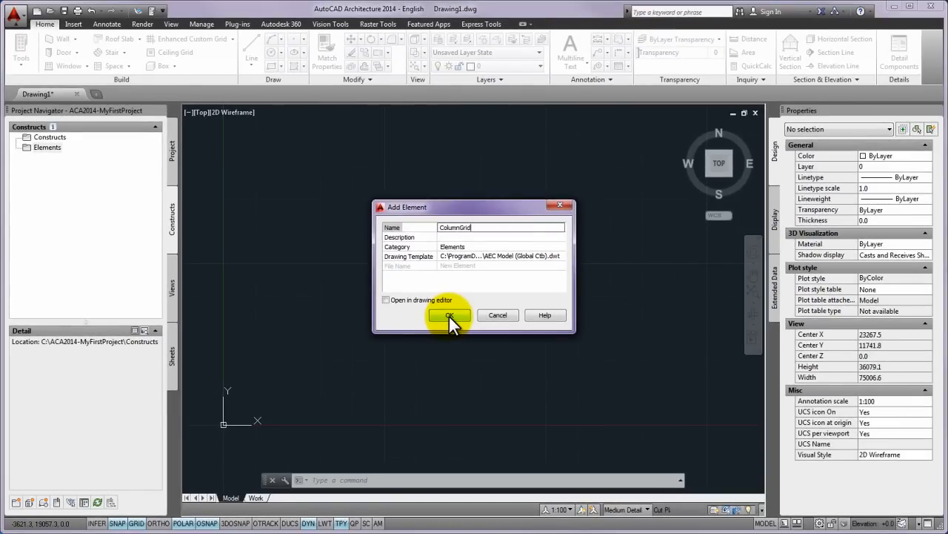
left_click(449, 315)
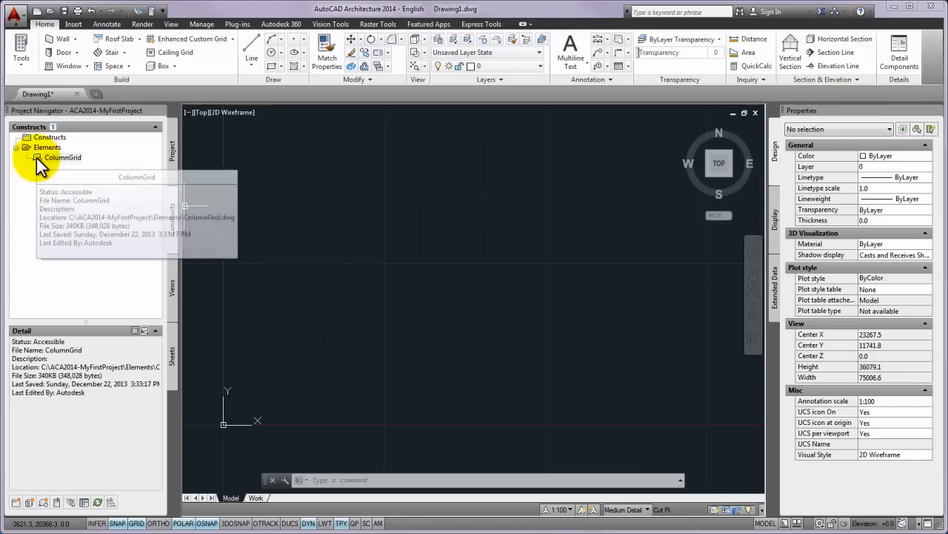
Open ColumnGrid.dwg from the Elements folder
double_click(63, 157)
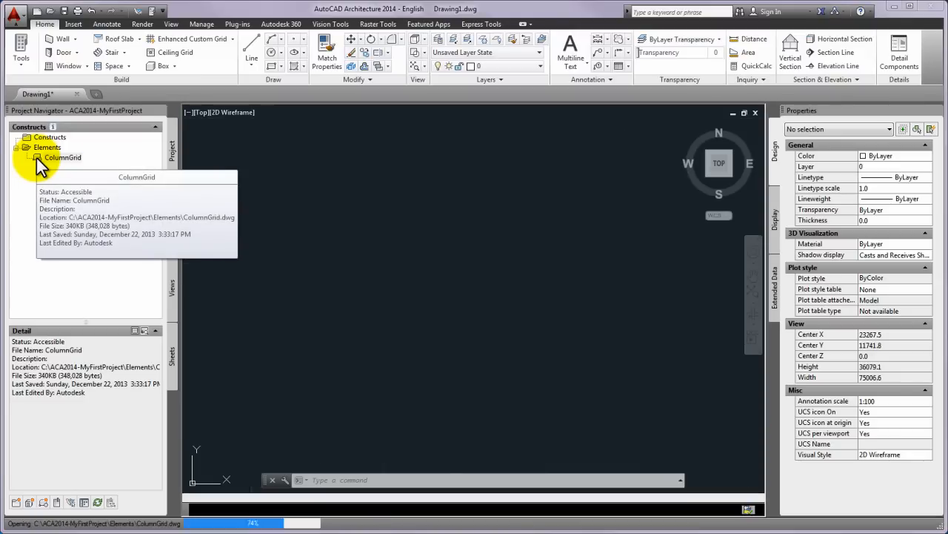
double_click(62, 157)
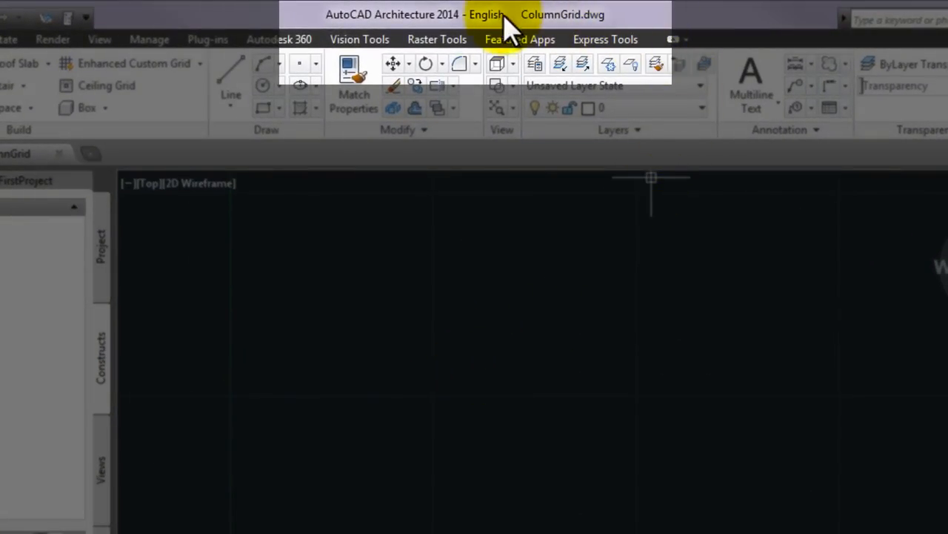
mouse_move(627, 255)
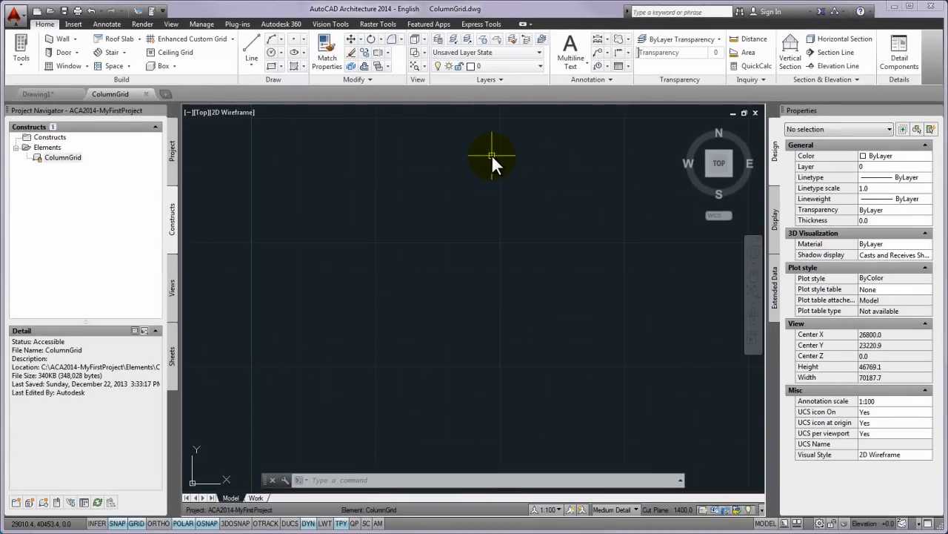
Turn Ortho mode on so lines stay horizontal or vertical
key("f8")
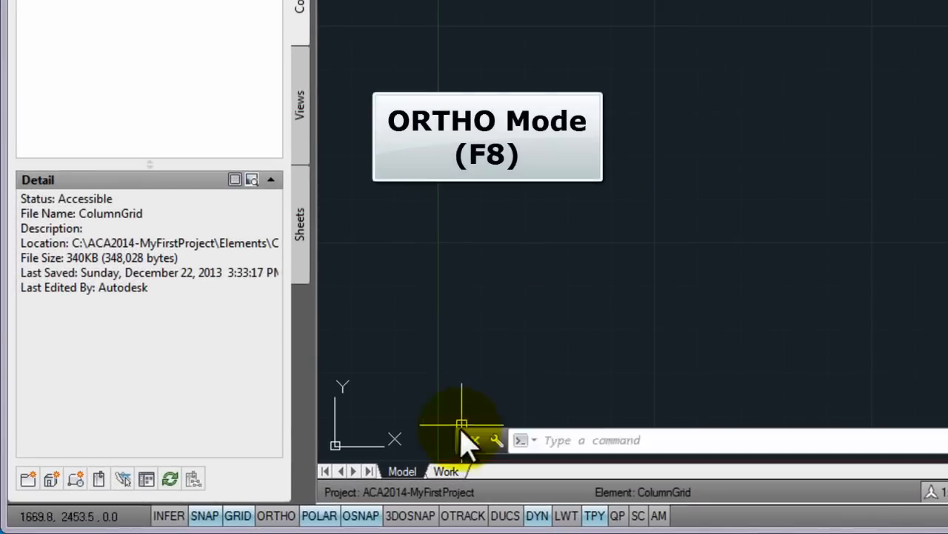
left_click(276, 515)
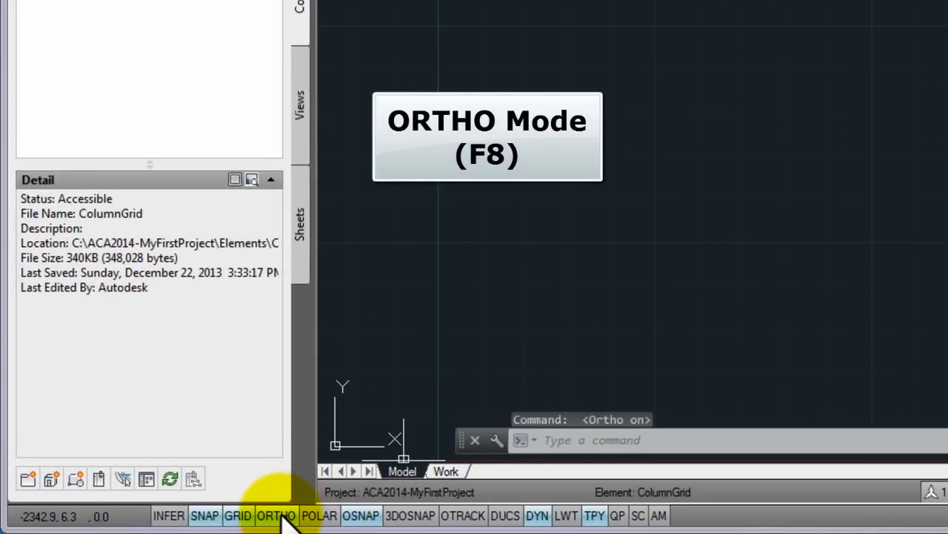
mouse_move(275, 515)
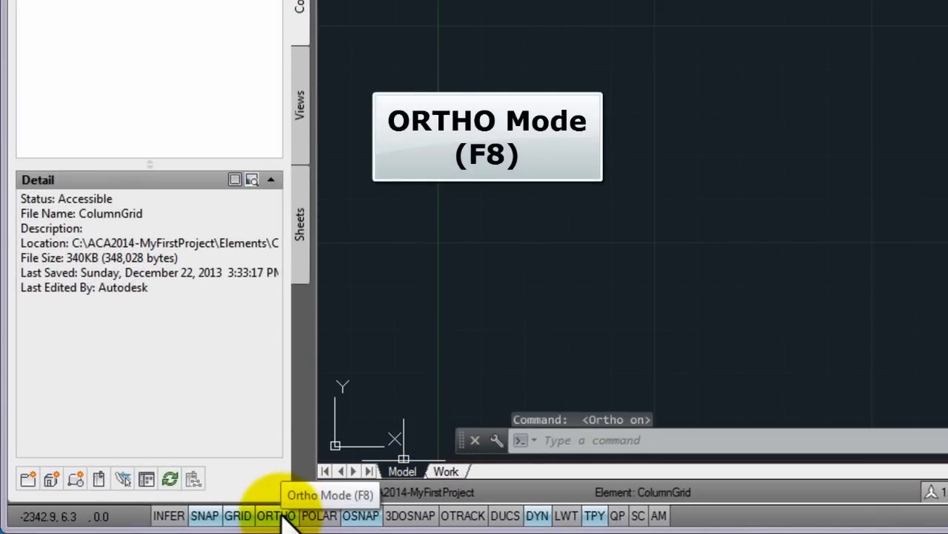
left_click(276, 515)
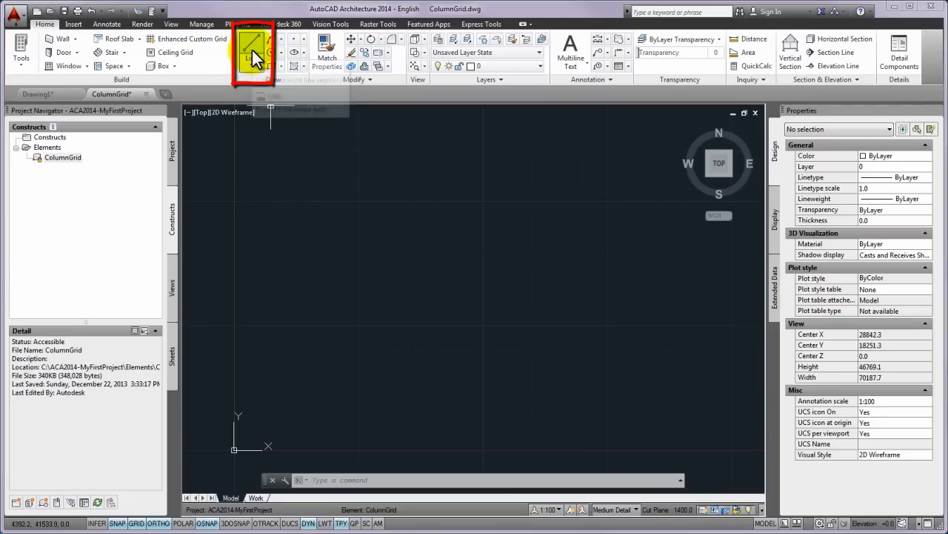
mouse_move(252, 52)
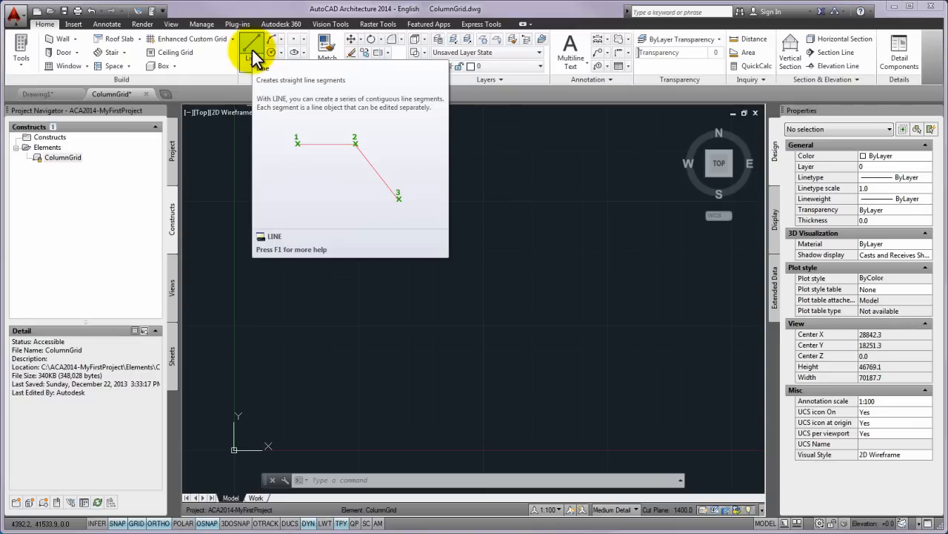
Draw a horizontal line starting at 3000,5000, ending to the right
left_click(251, 45)
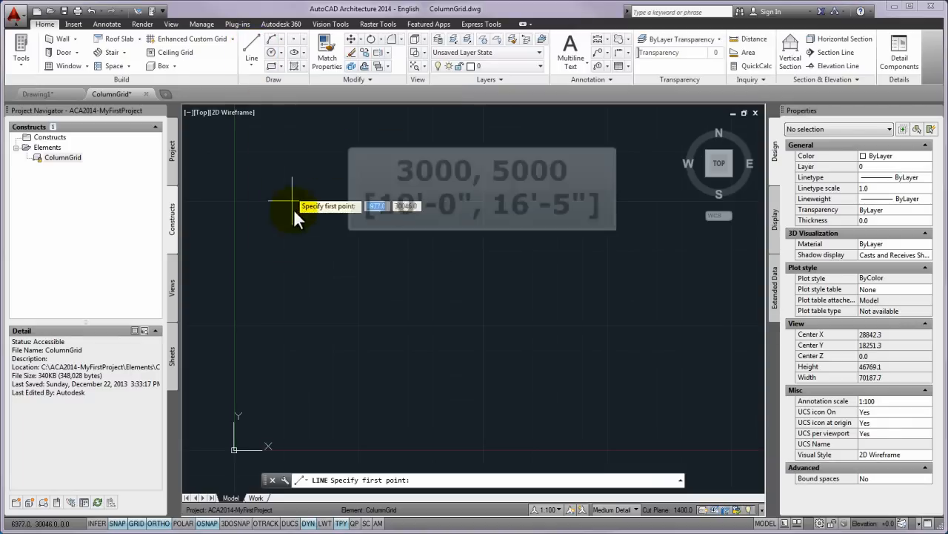
mouse_move(315, 330)
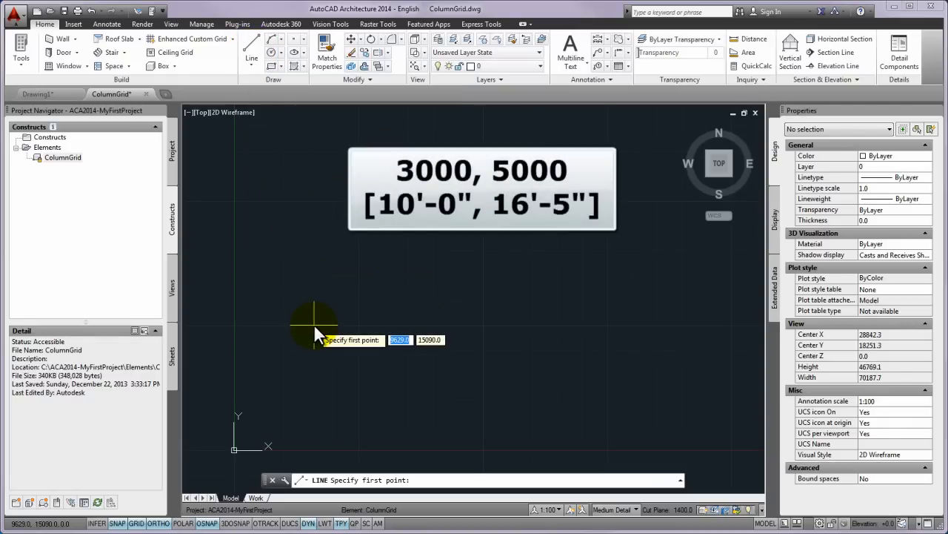
type("3000")
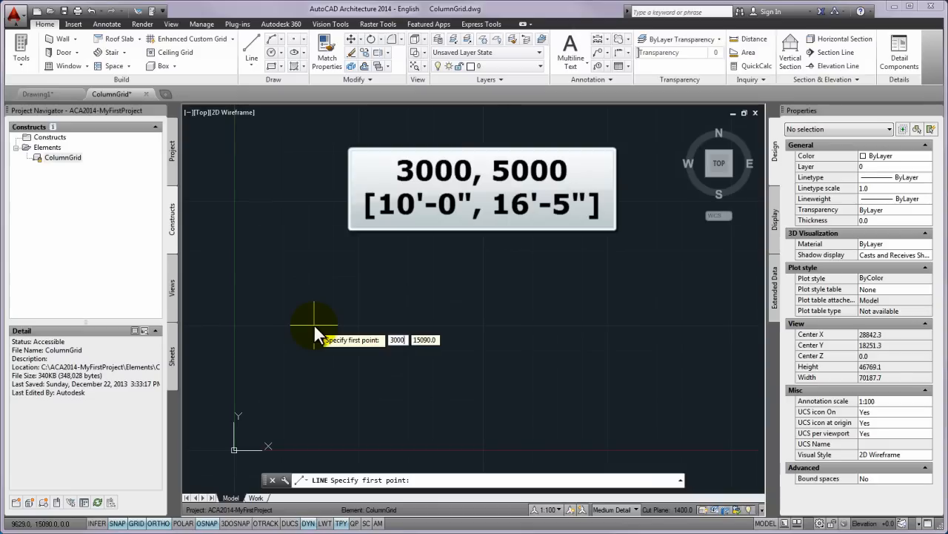
type("5")
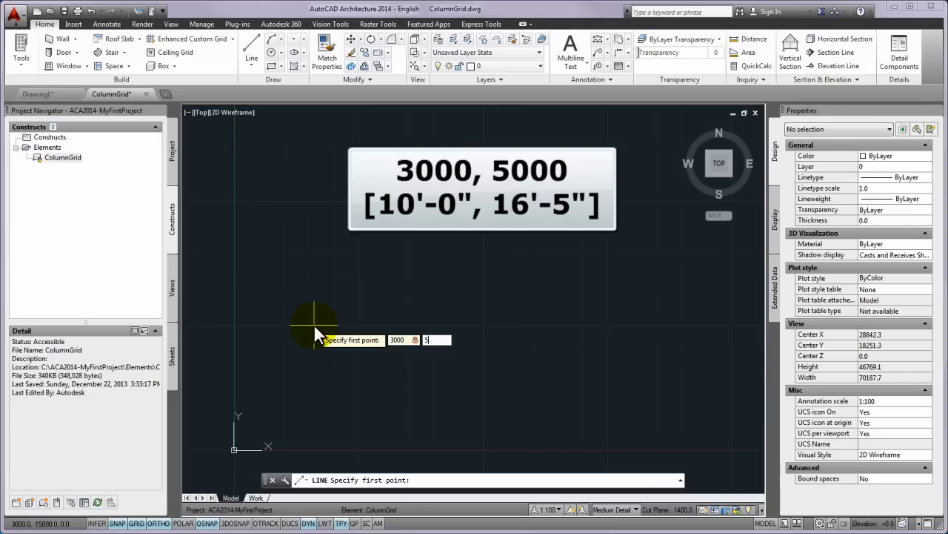
type("000")
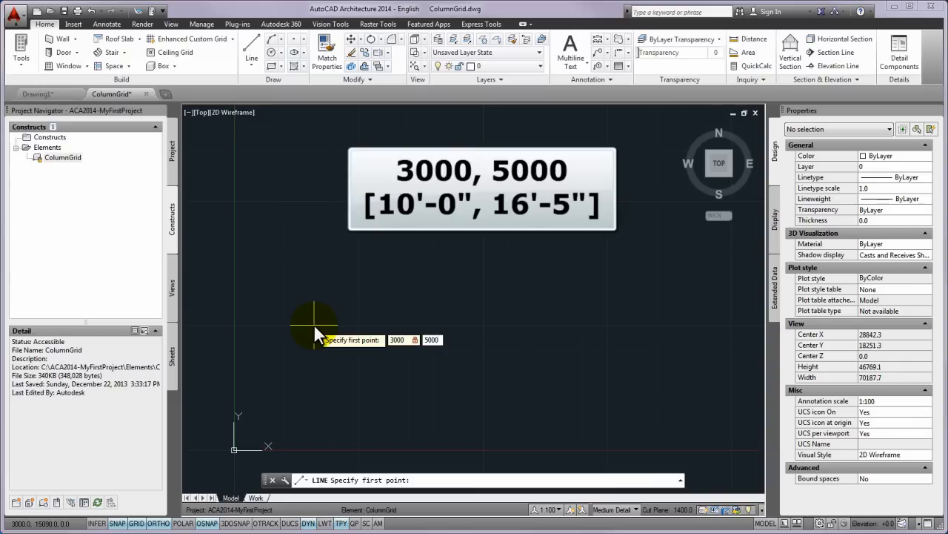
left_click(315, 318)
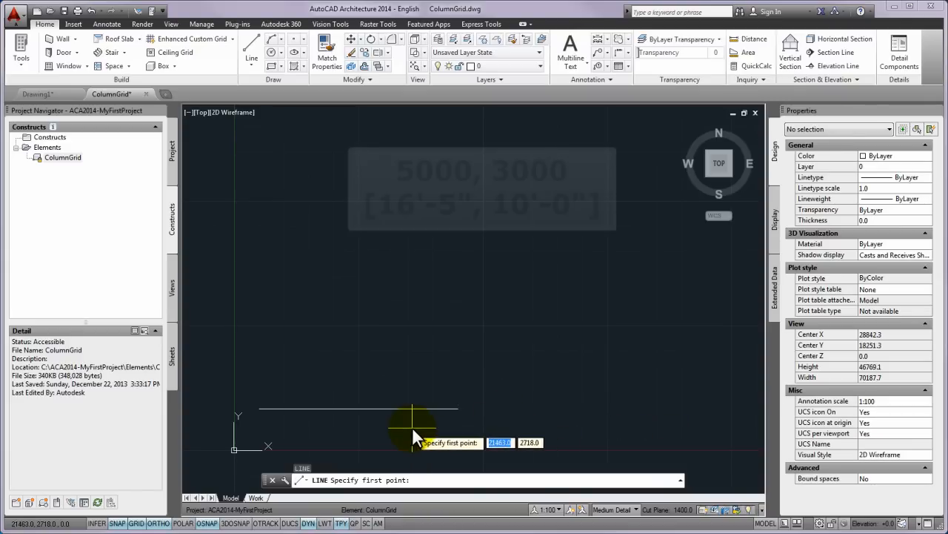
Draw a 14000-long vertical line upward from 5000,3000
type("5")
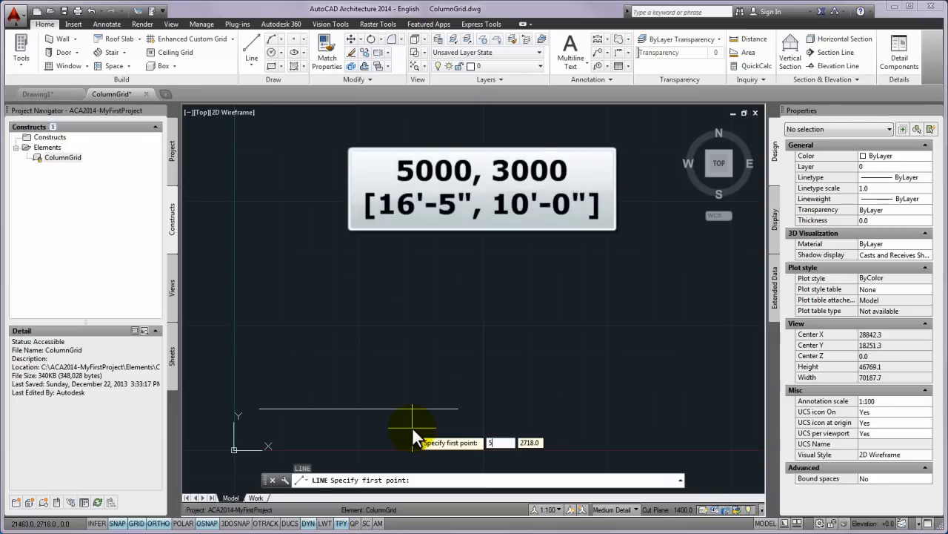
type("000")
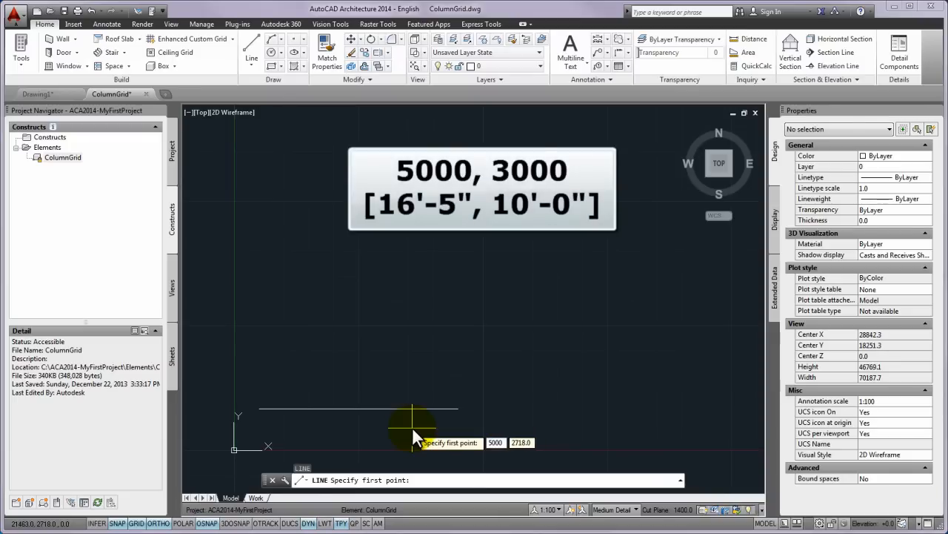
type("30")
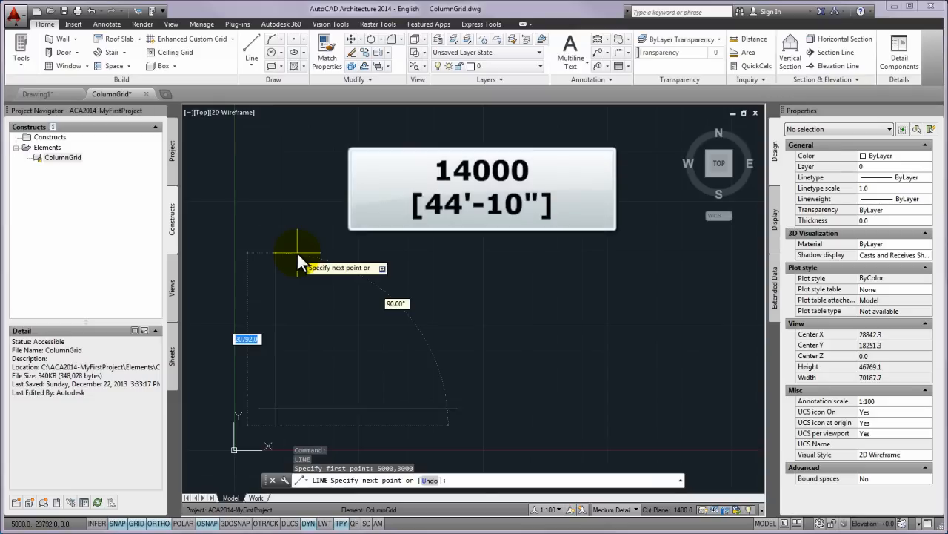
type("14000")
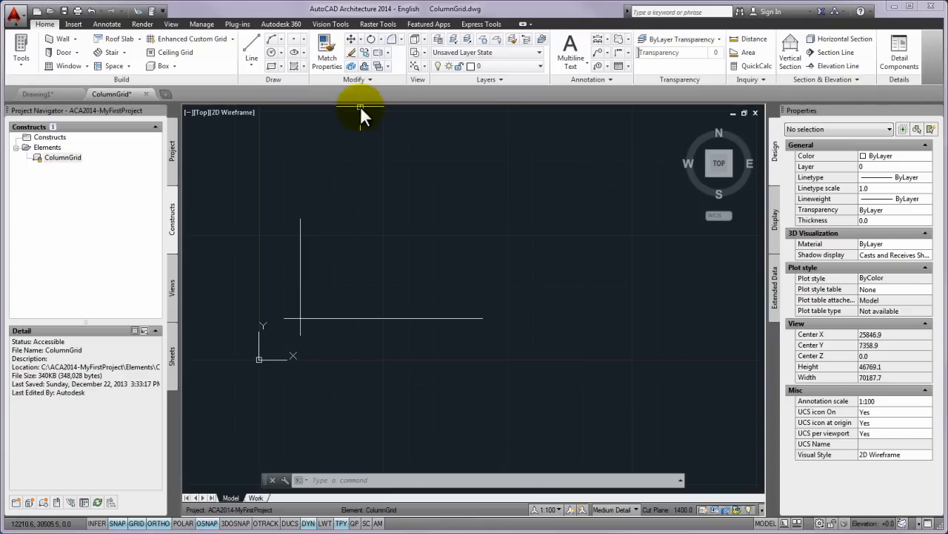
mouse_move(365, 51)
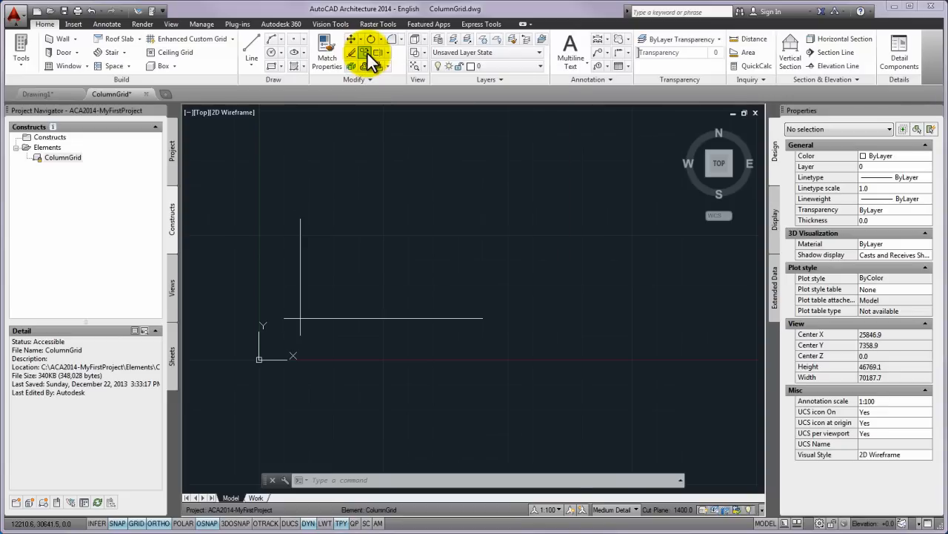
Copy the vertical line to the right at 10000, 12500 and 20000
left_click(363, 51)
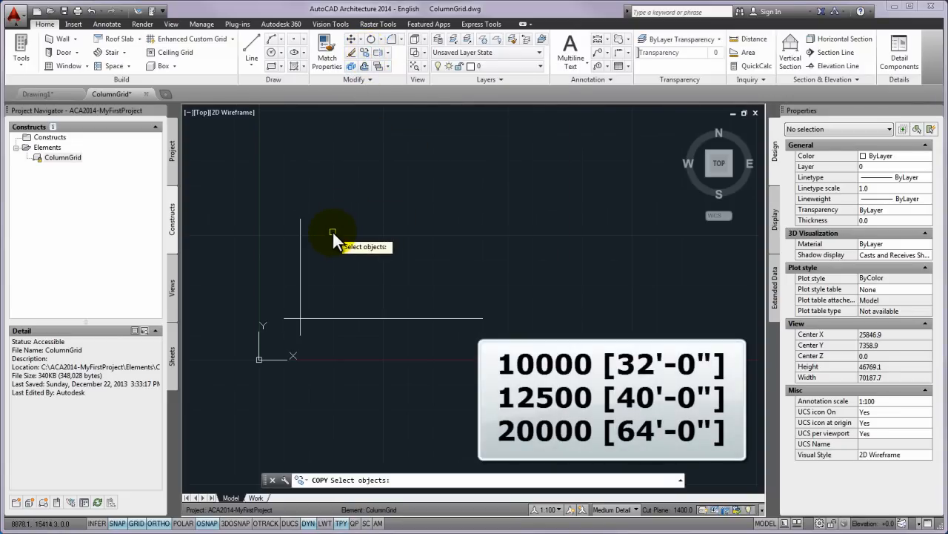
left_click(332, 234)
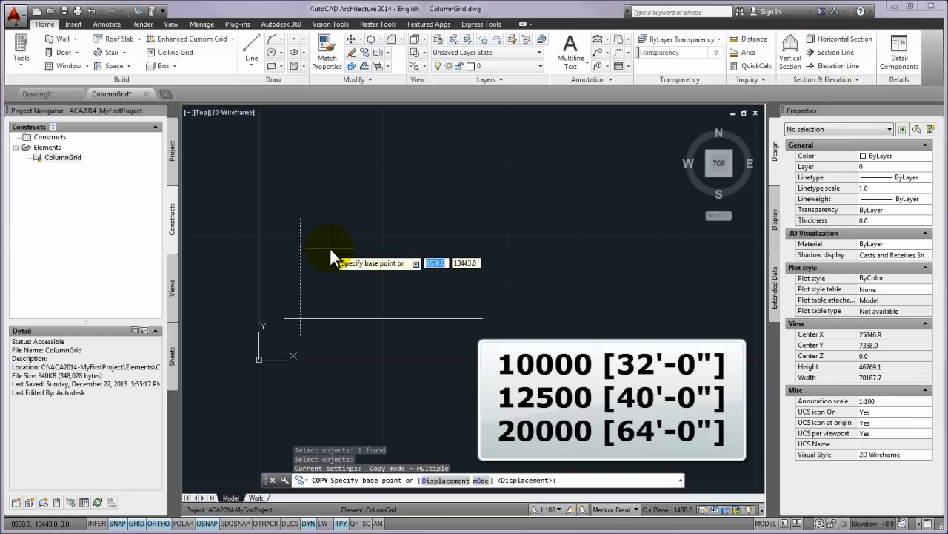
left_click(330, 248)
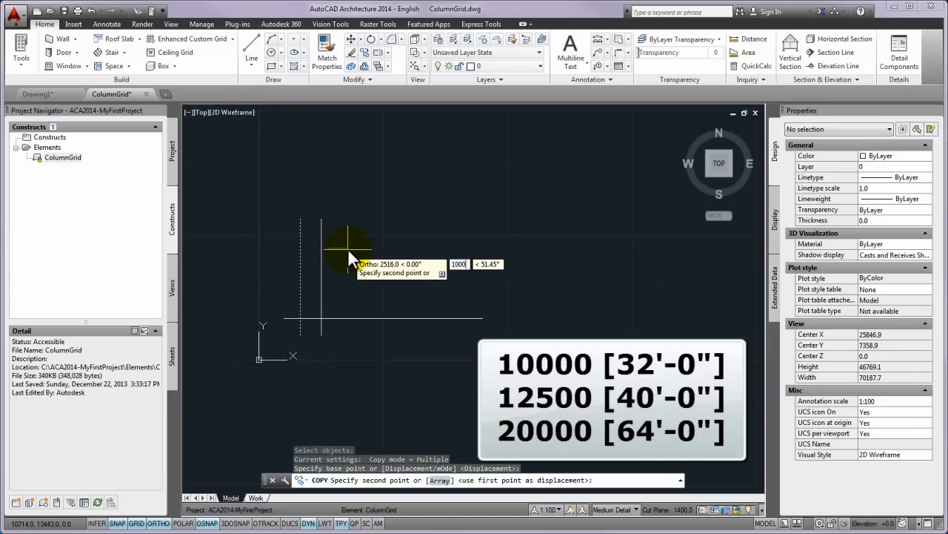
type("10000")
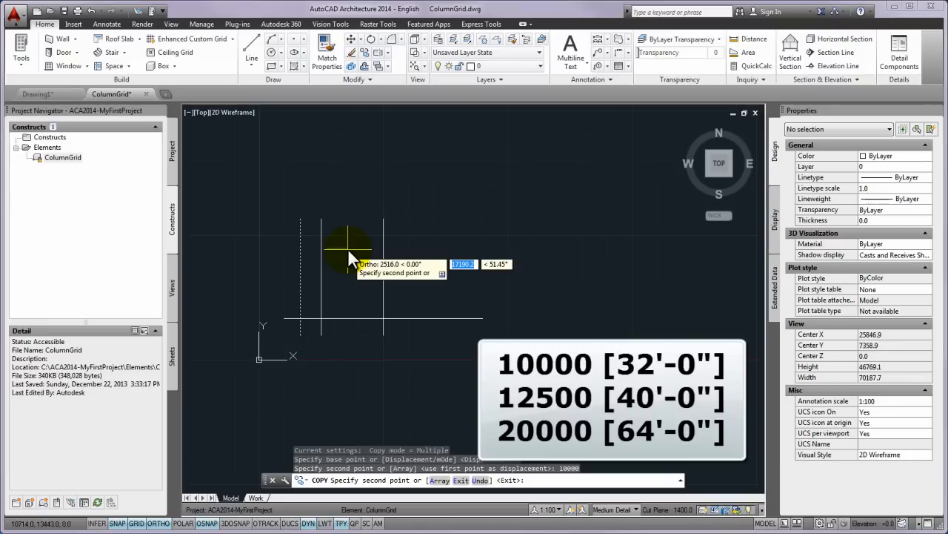
type("125")
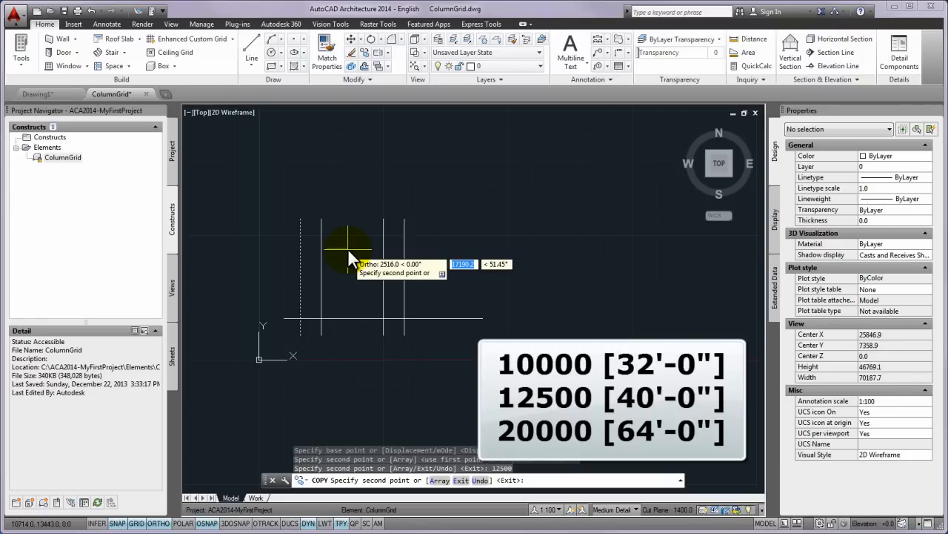
type("200")
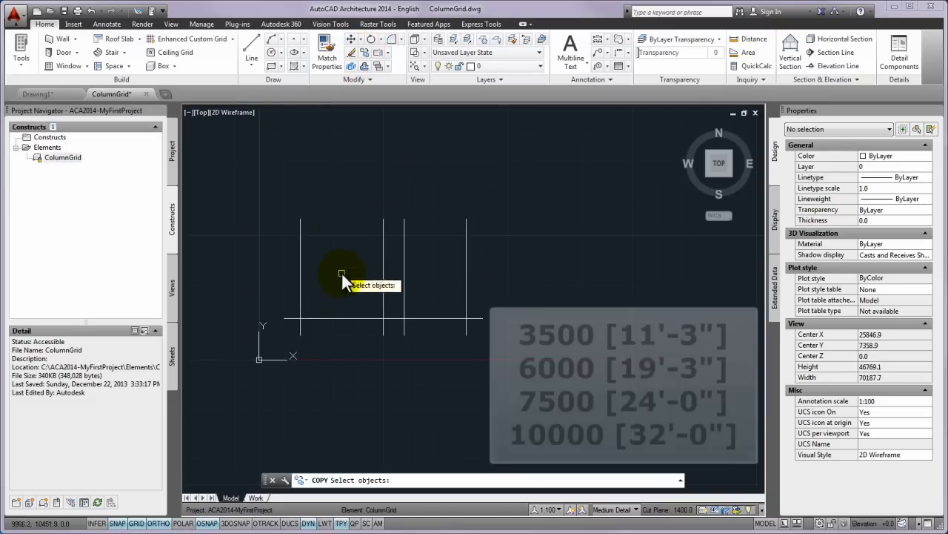
Copy the horizontal line upward at 3500, 6000, 7500 and 10000
left_click(342, 273)
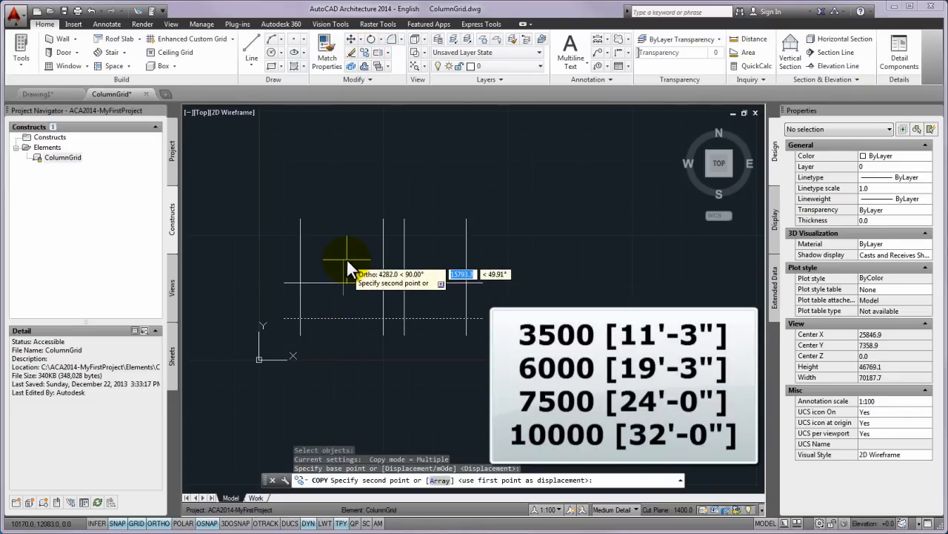
type("3500")
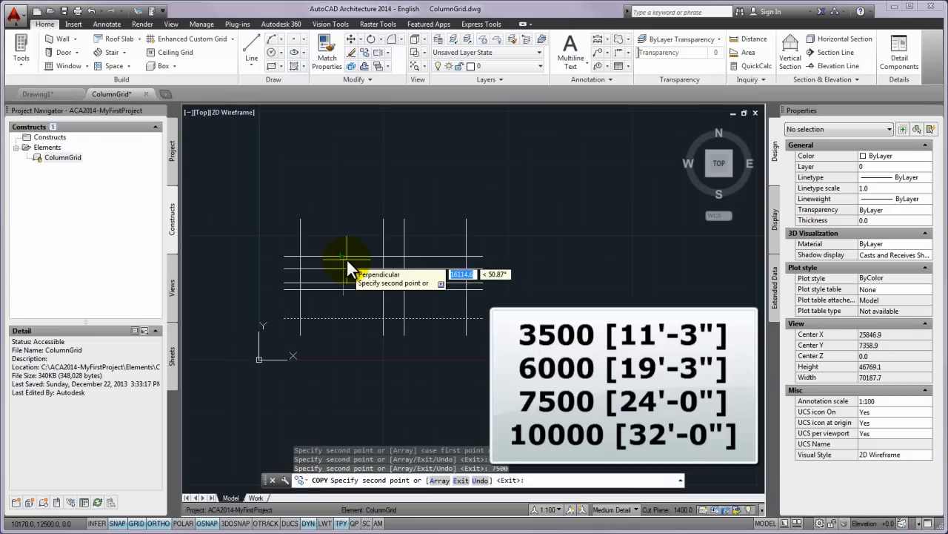
type("100")
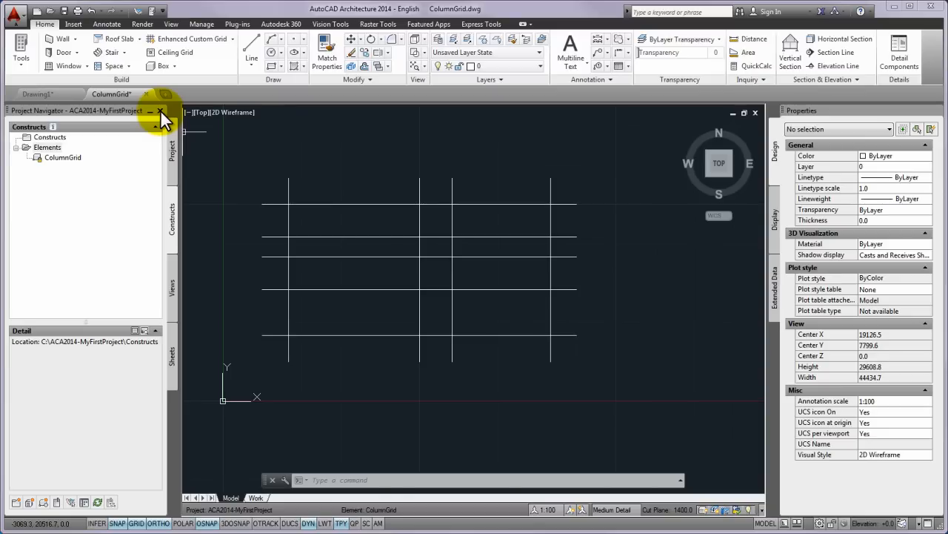
Close the Project Navigator and show the Design tool palettes
key("ctrl+3")
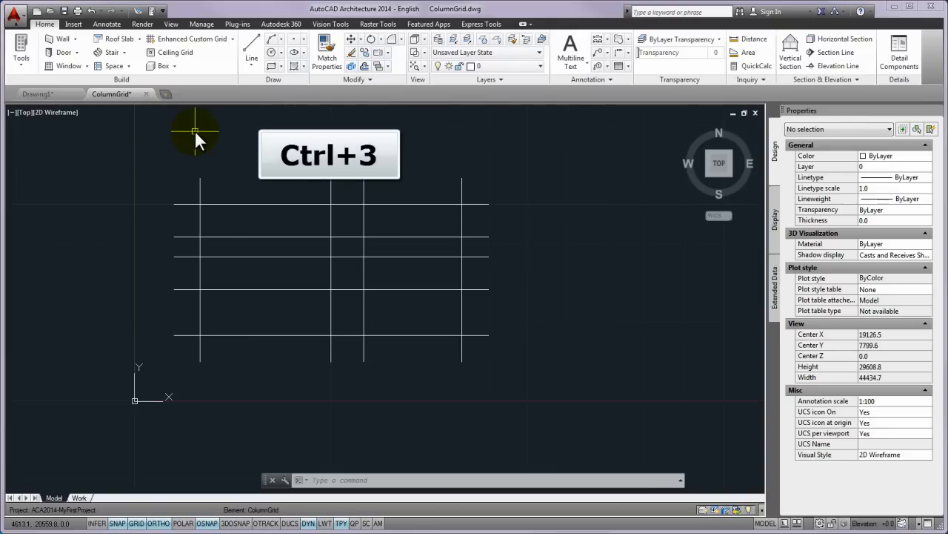
key("ctrl+3")
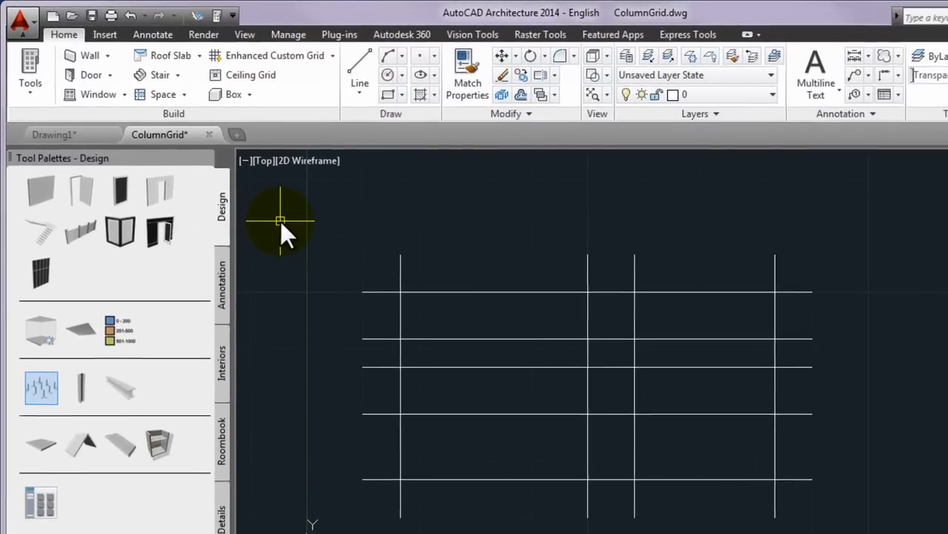
right_click(122, 158)
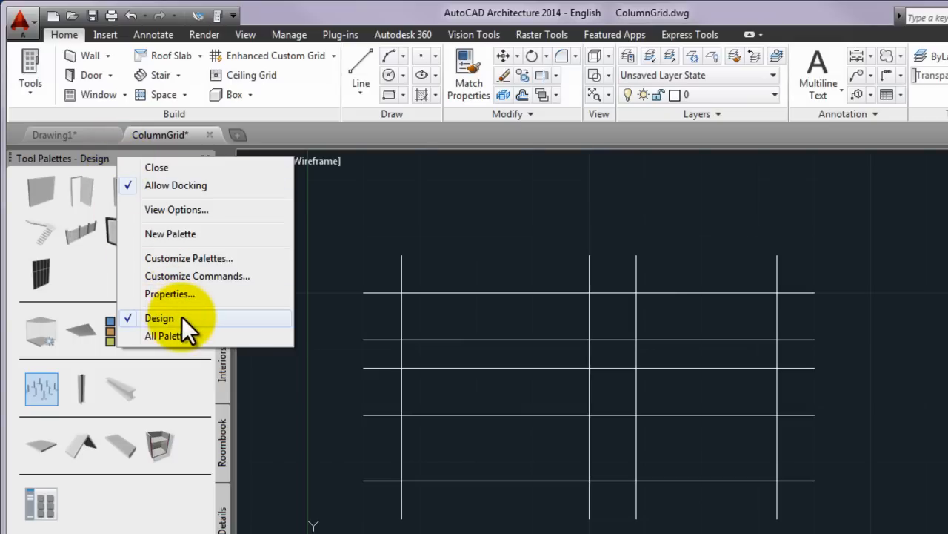
mouse_move(100, 204)
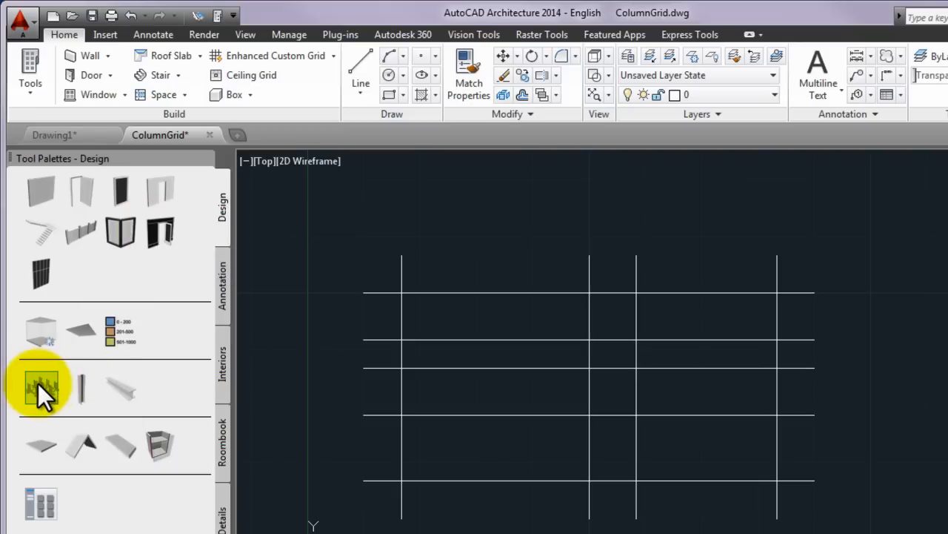
mouse_move(41, 385)
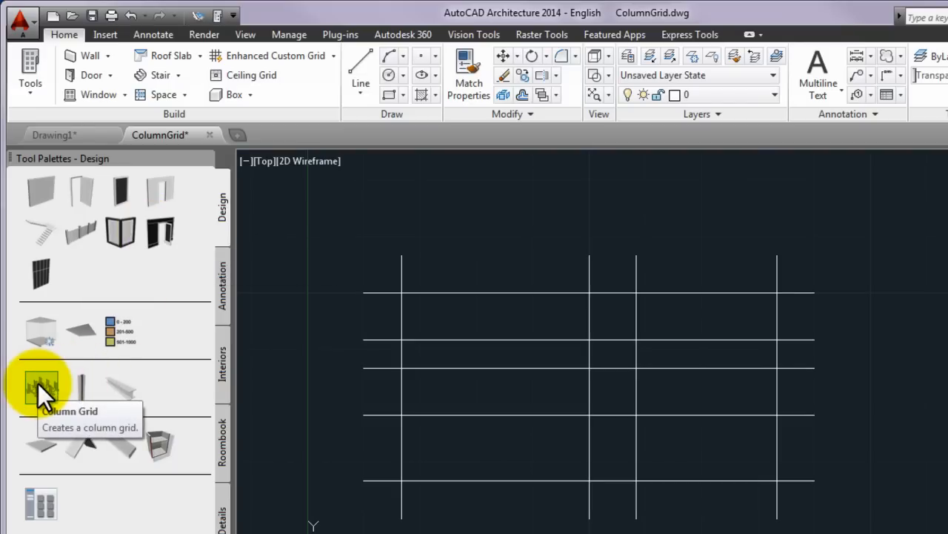
Review Column Grid tool options and open the Enhanced Custom Grid drop-down
right_click(41, 385)
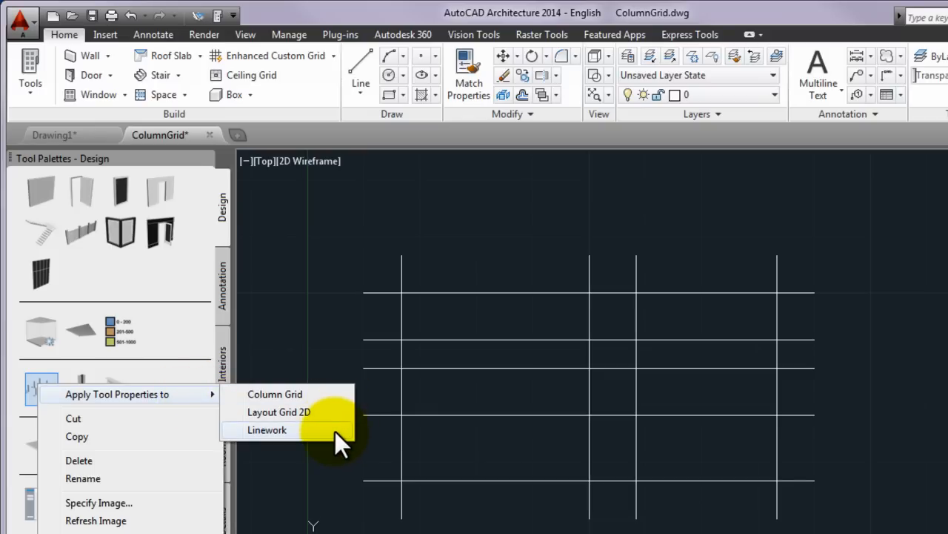
left_click(267, 430)
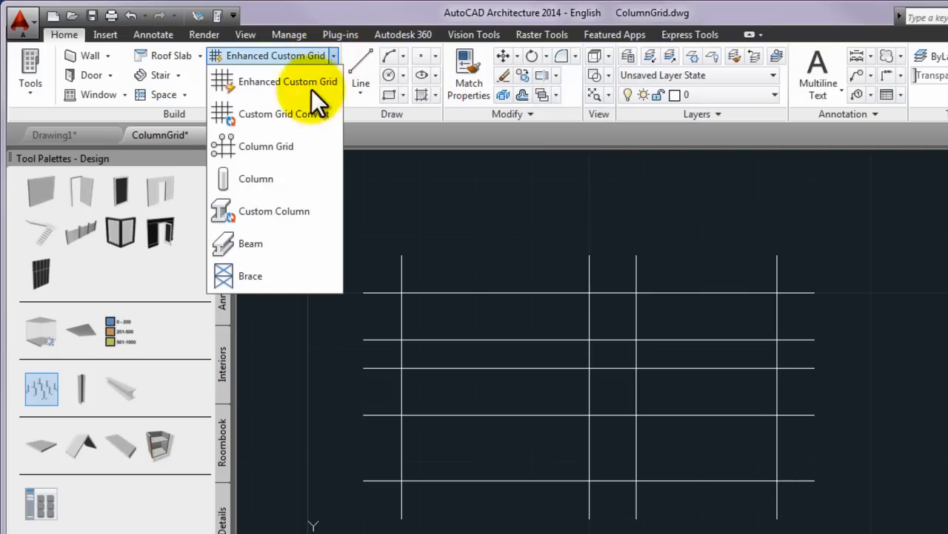
mouse_move(283, 113)
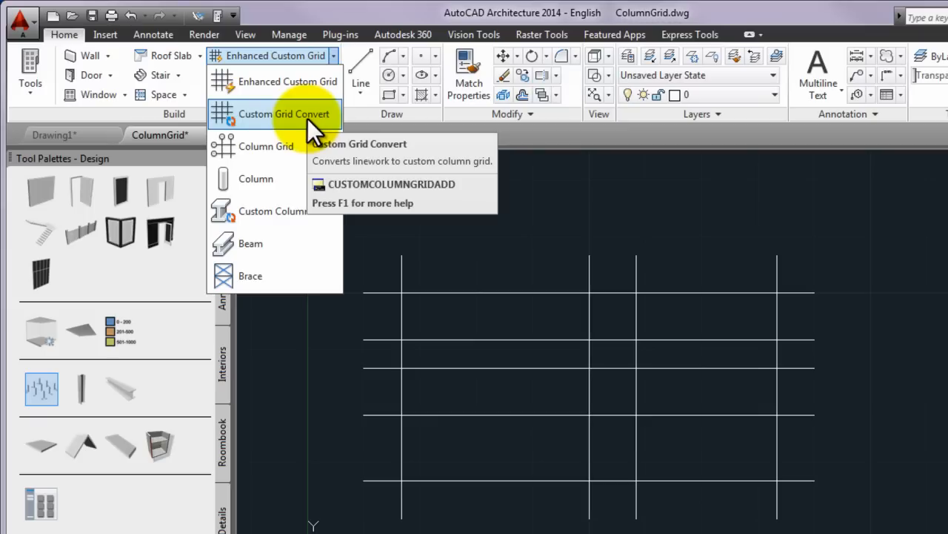
Convert the drawn lines into a custom column grid, answering the erase-linework prompt
left_click(285, 114)
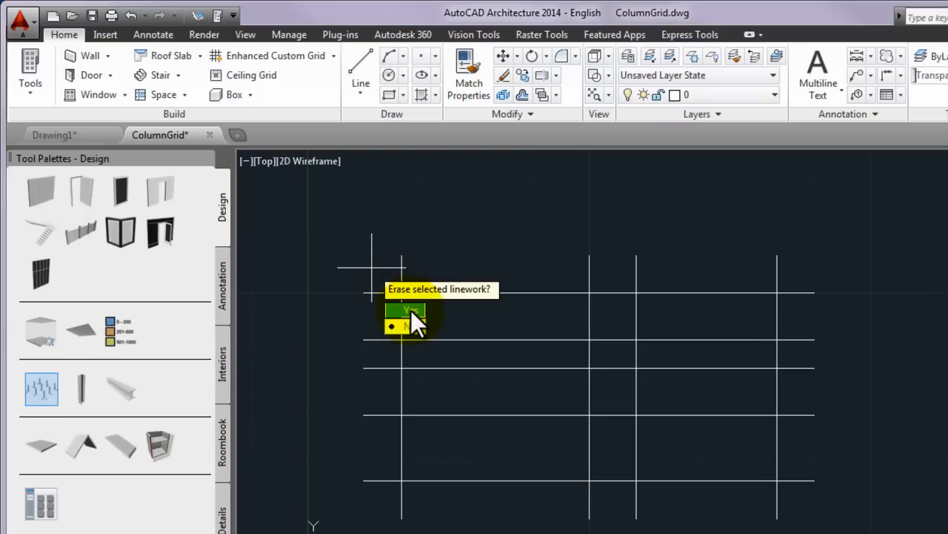
left_click(406, 310)
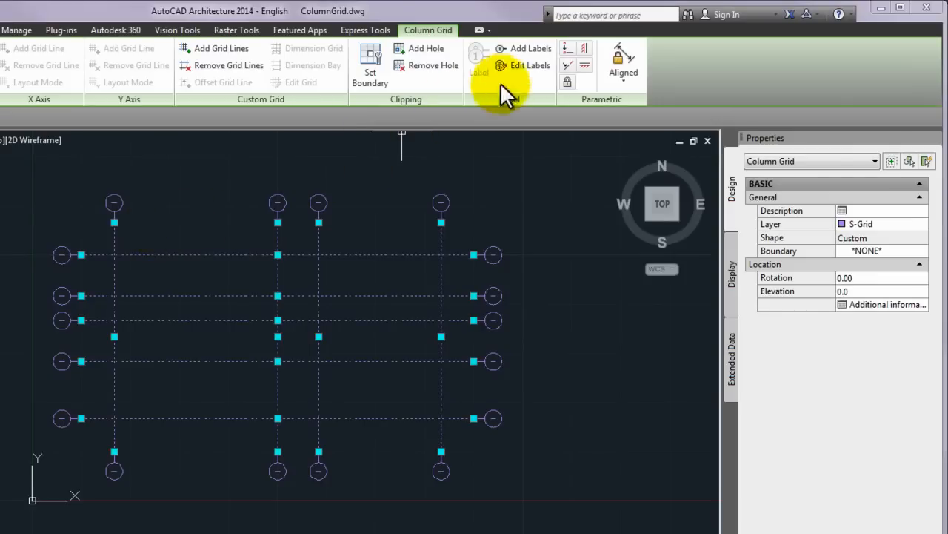
mouse_move(526, 65)
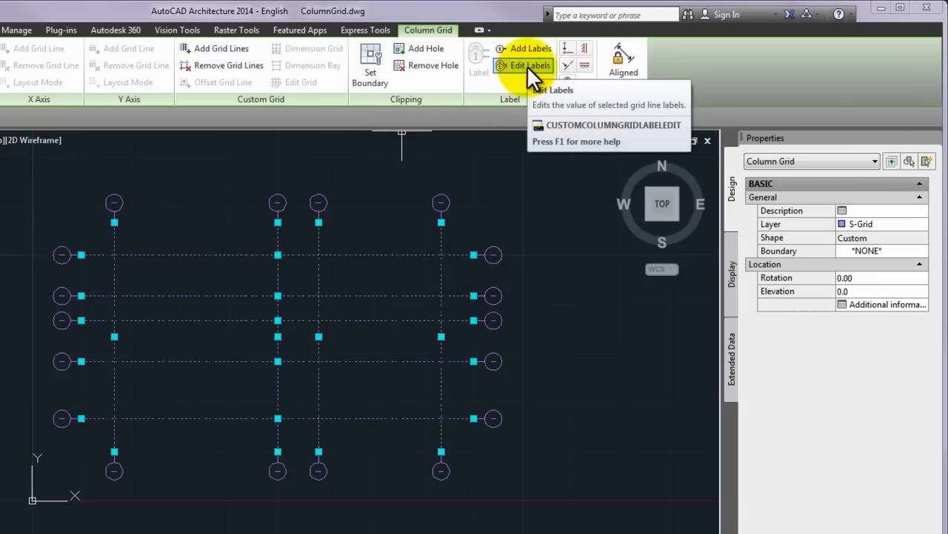
mouse_move(530, 66)
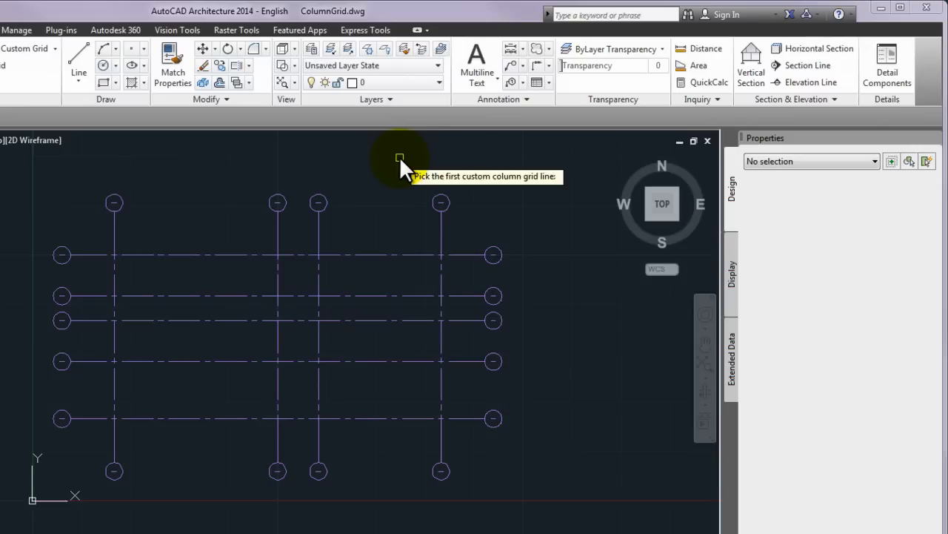
mouse_move(115, 223)
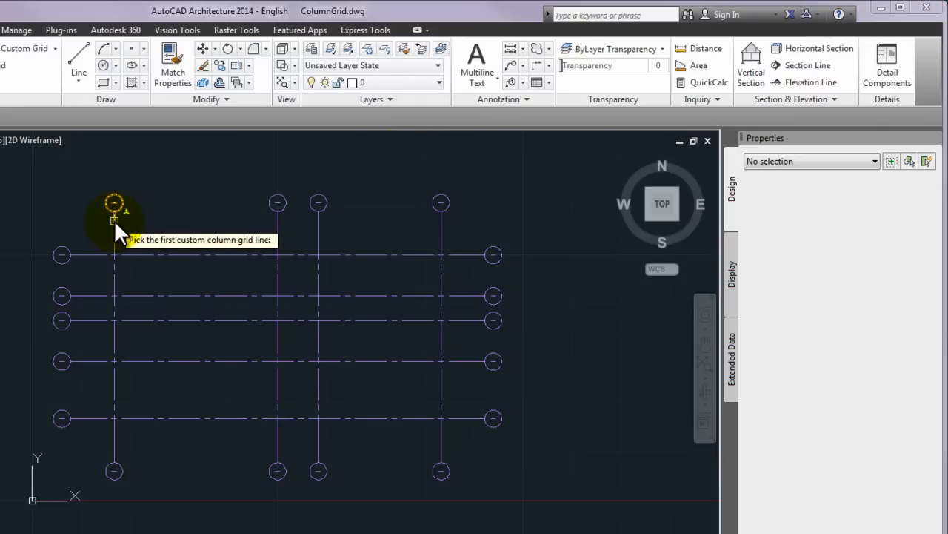
Label the vertical grid lines 1 through 4, starting from the leftmost line
left_click(114, 202)
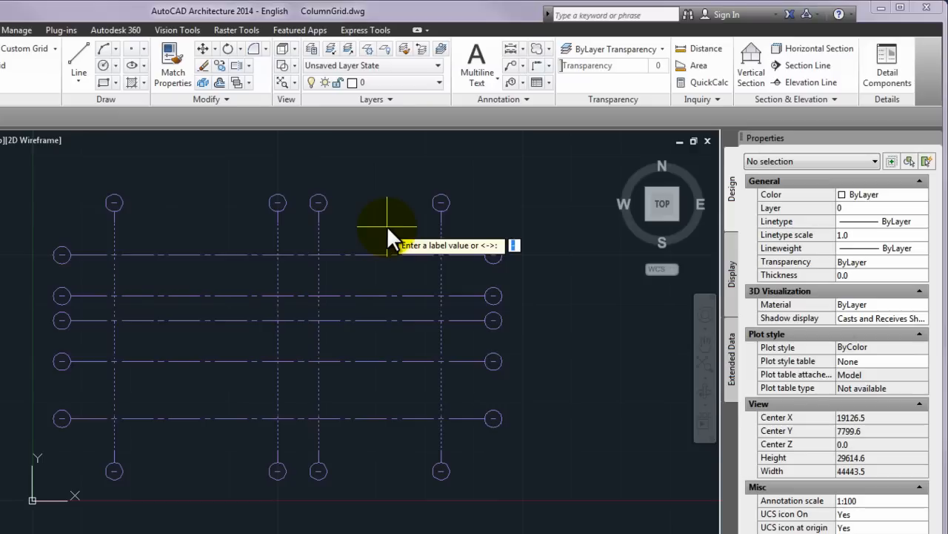
type("1")
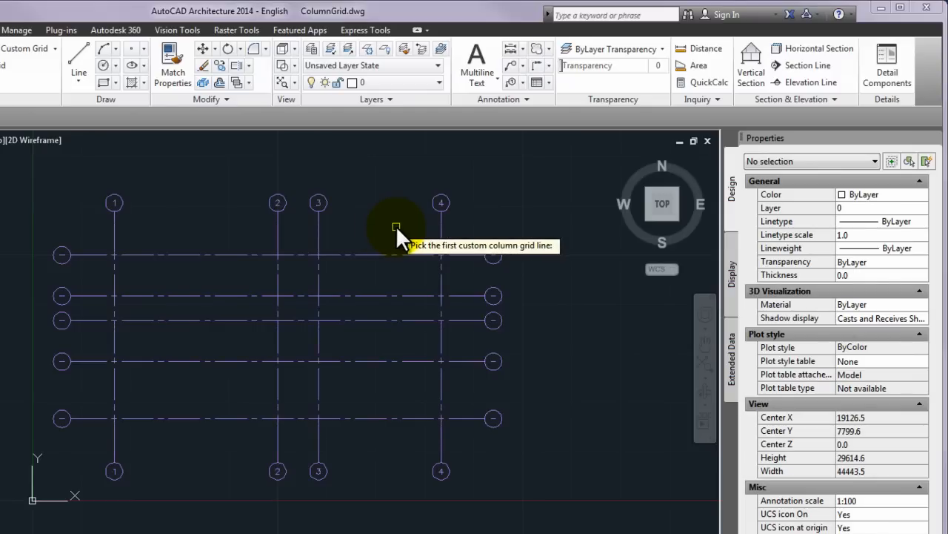
mouse_move(85, 259)
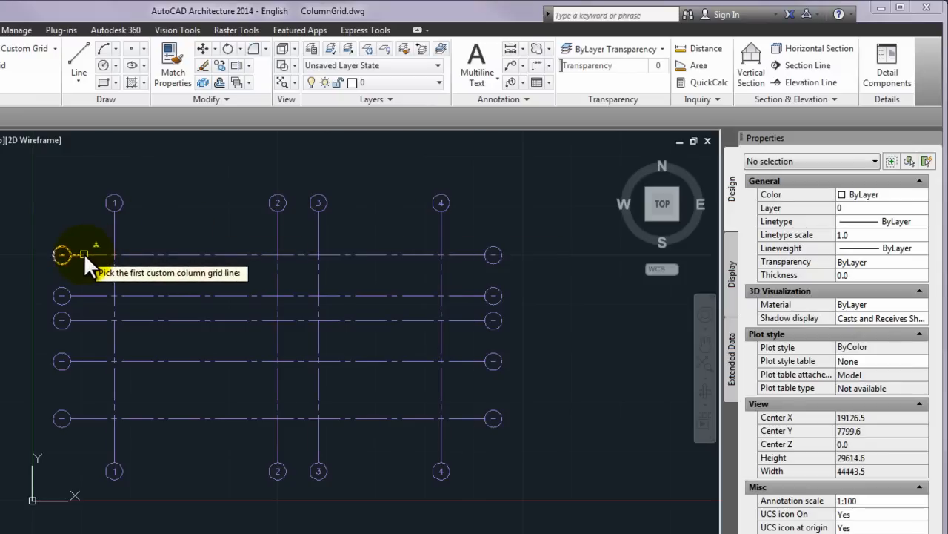
Label the horizontal grid lines A through E, picking top then bottom lines
left_click(84, 255)
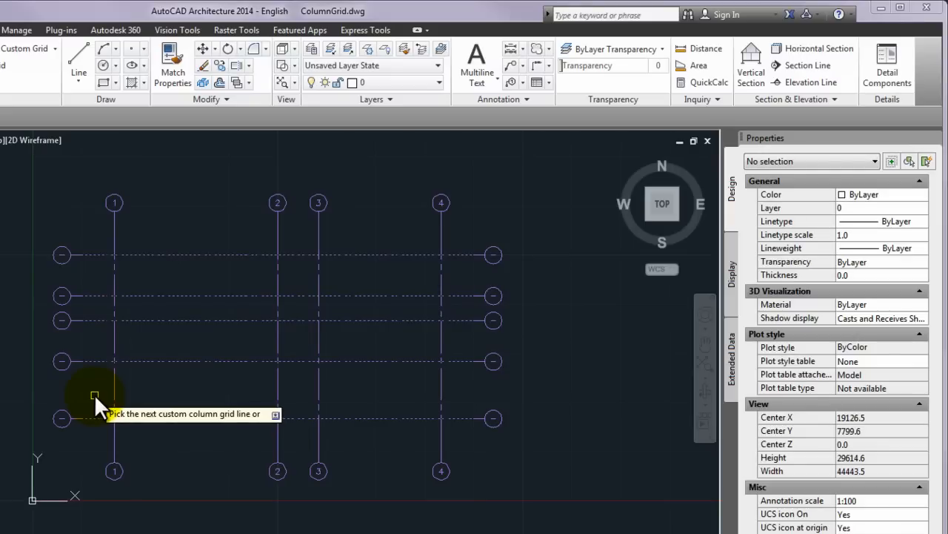
left_click(95, 392)
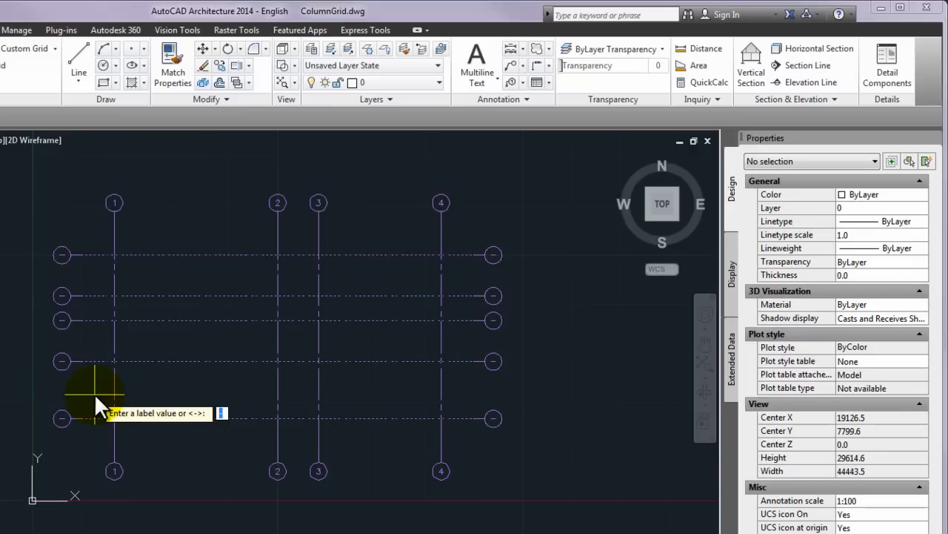
type("A")
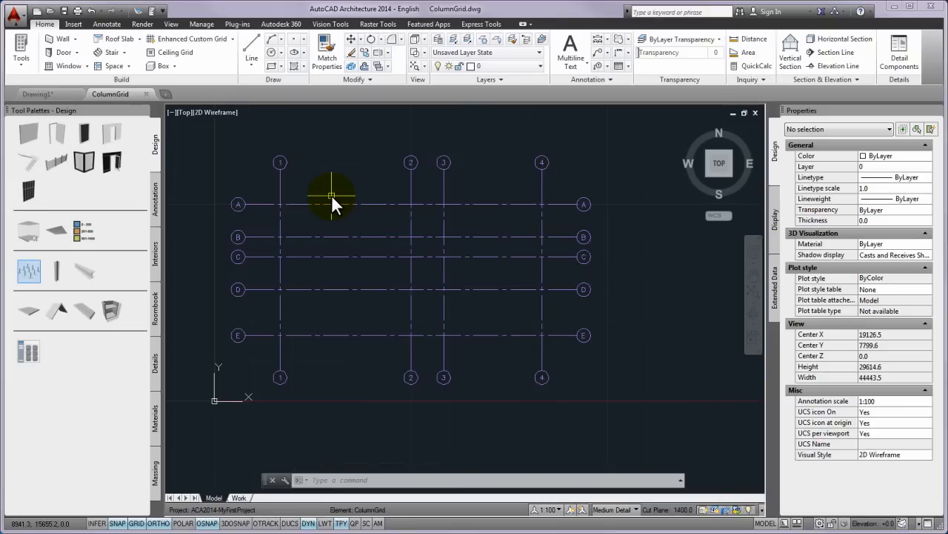
mouse_move(161, 94)
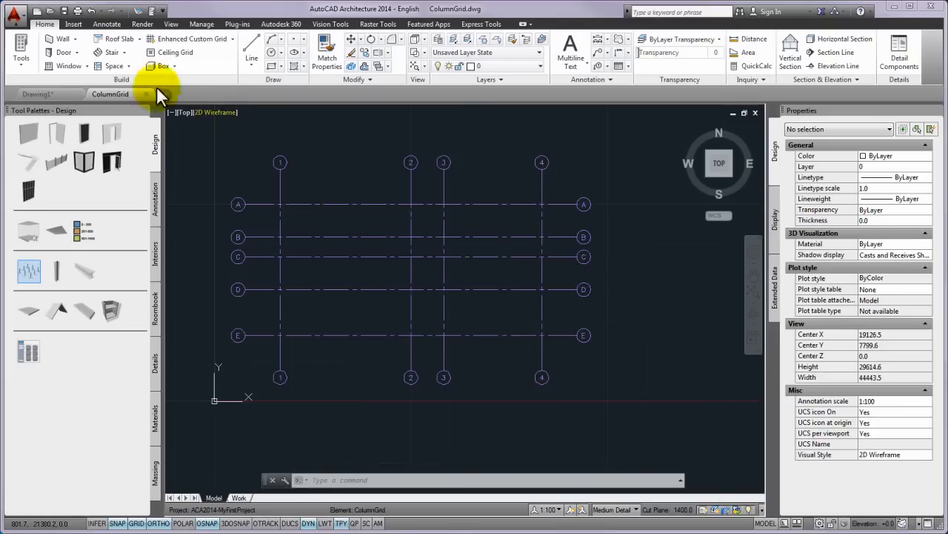
left_click(15, 15)
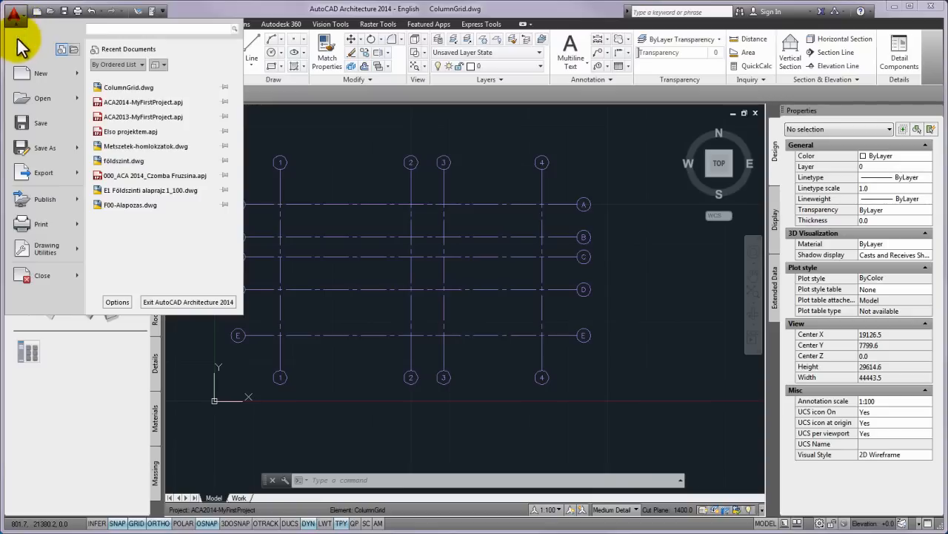
mouse_move(33, 127)
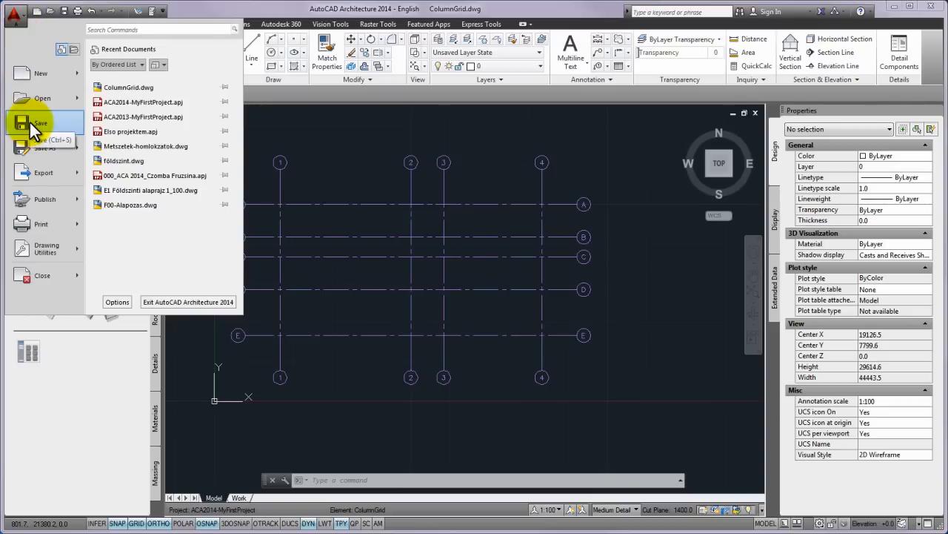
mouse_move(49, 275)
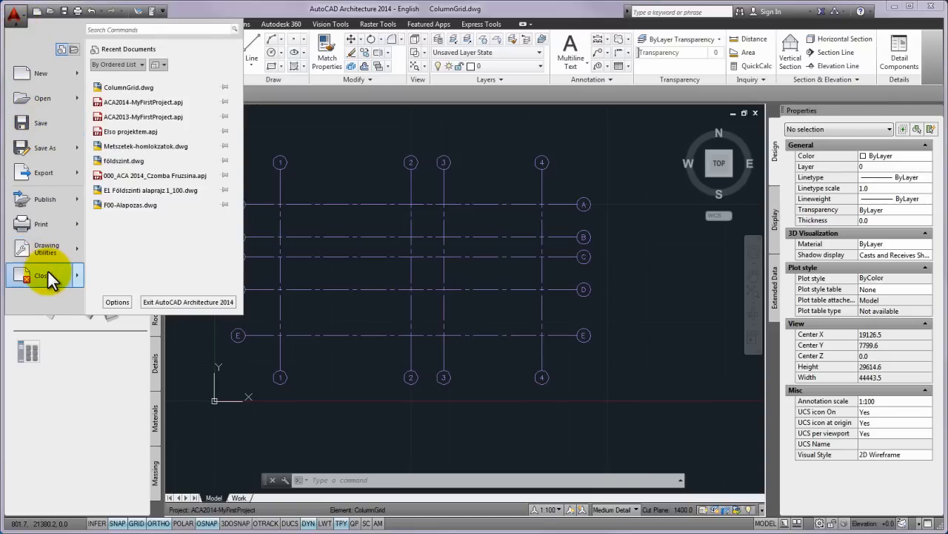
left_click(43, 275)
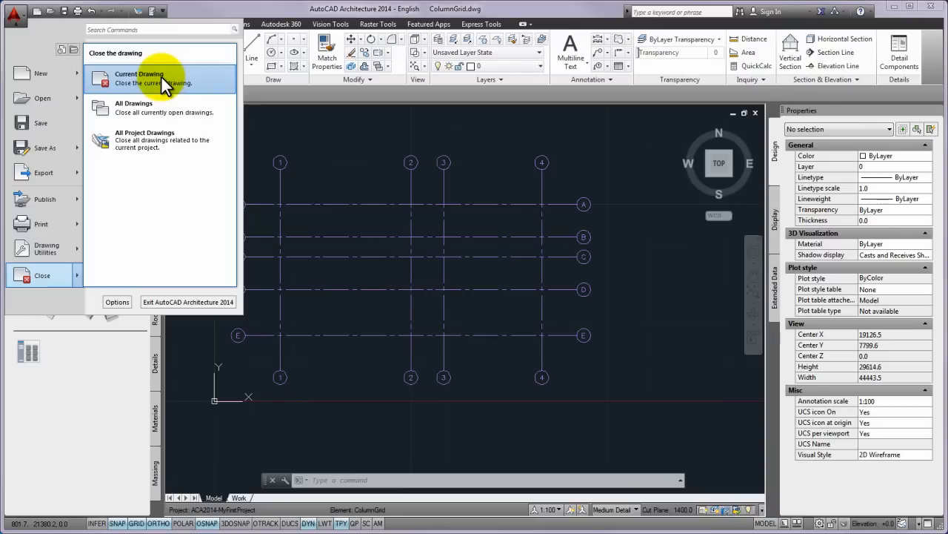
mouse_move(426, 130)
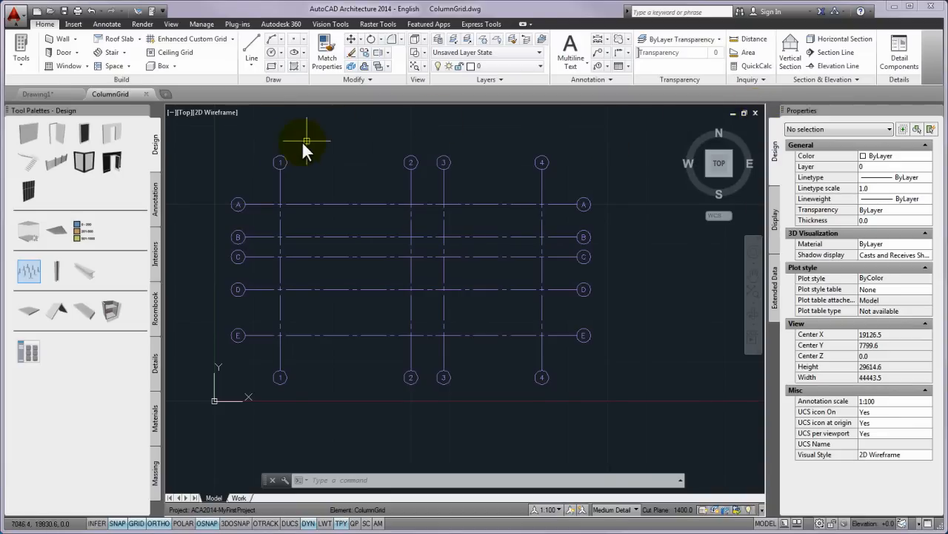
mouse_move(287, 142)
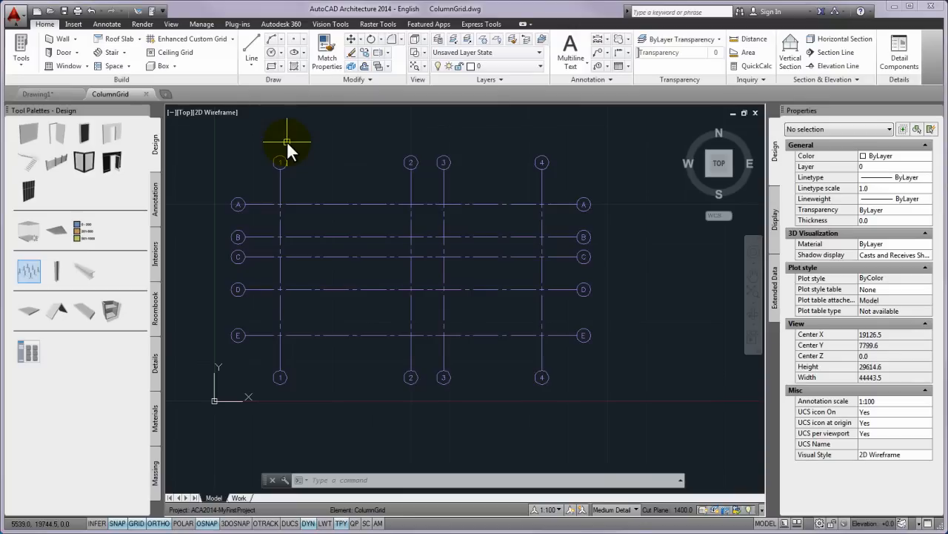
mouse_move(148, 96)
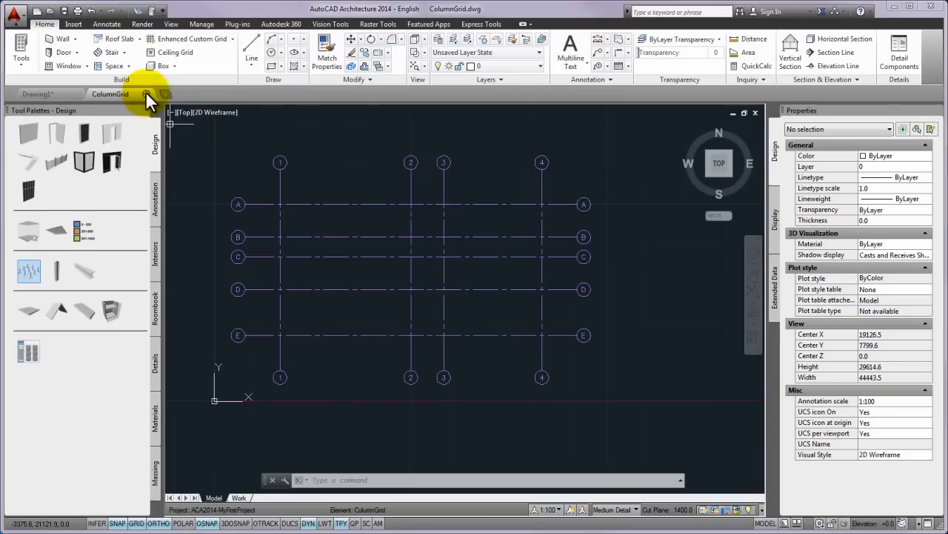